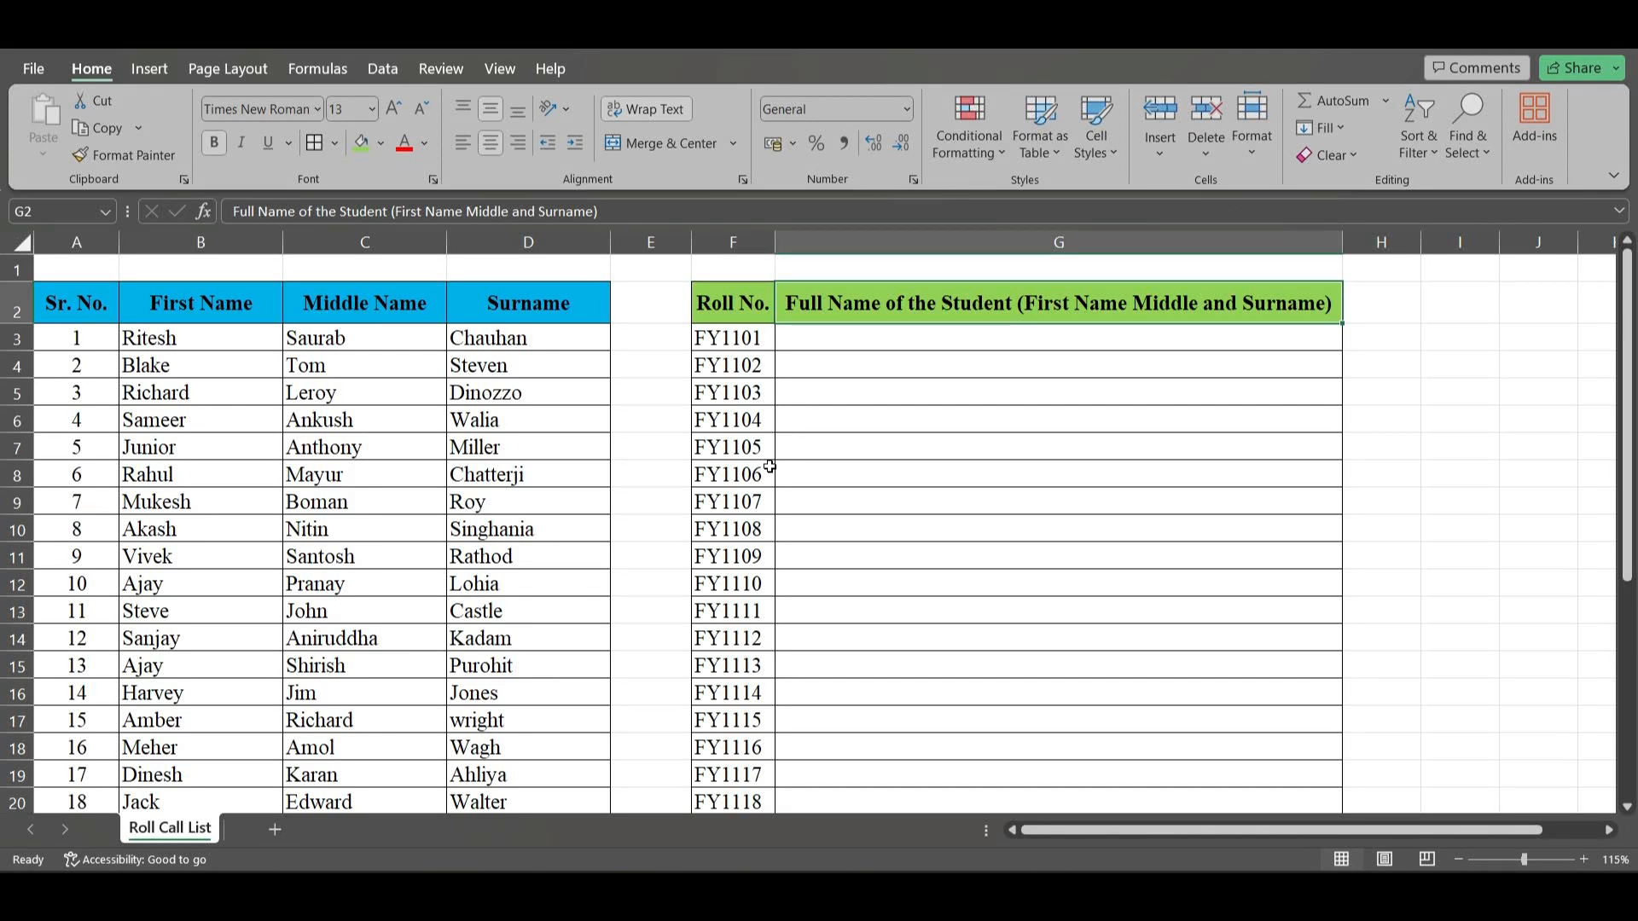
{"action": "mouse_move", "coordinate": [309, 397]}
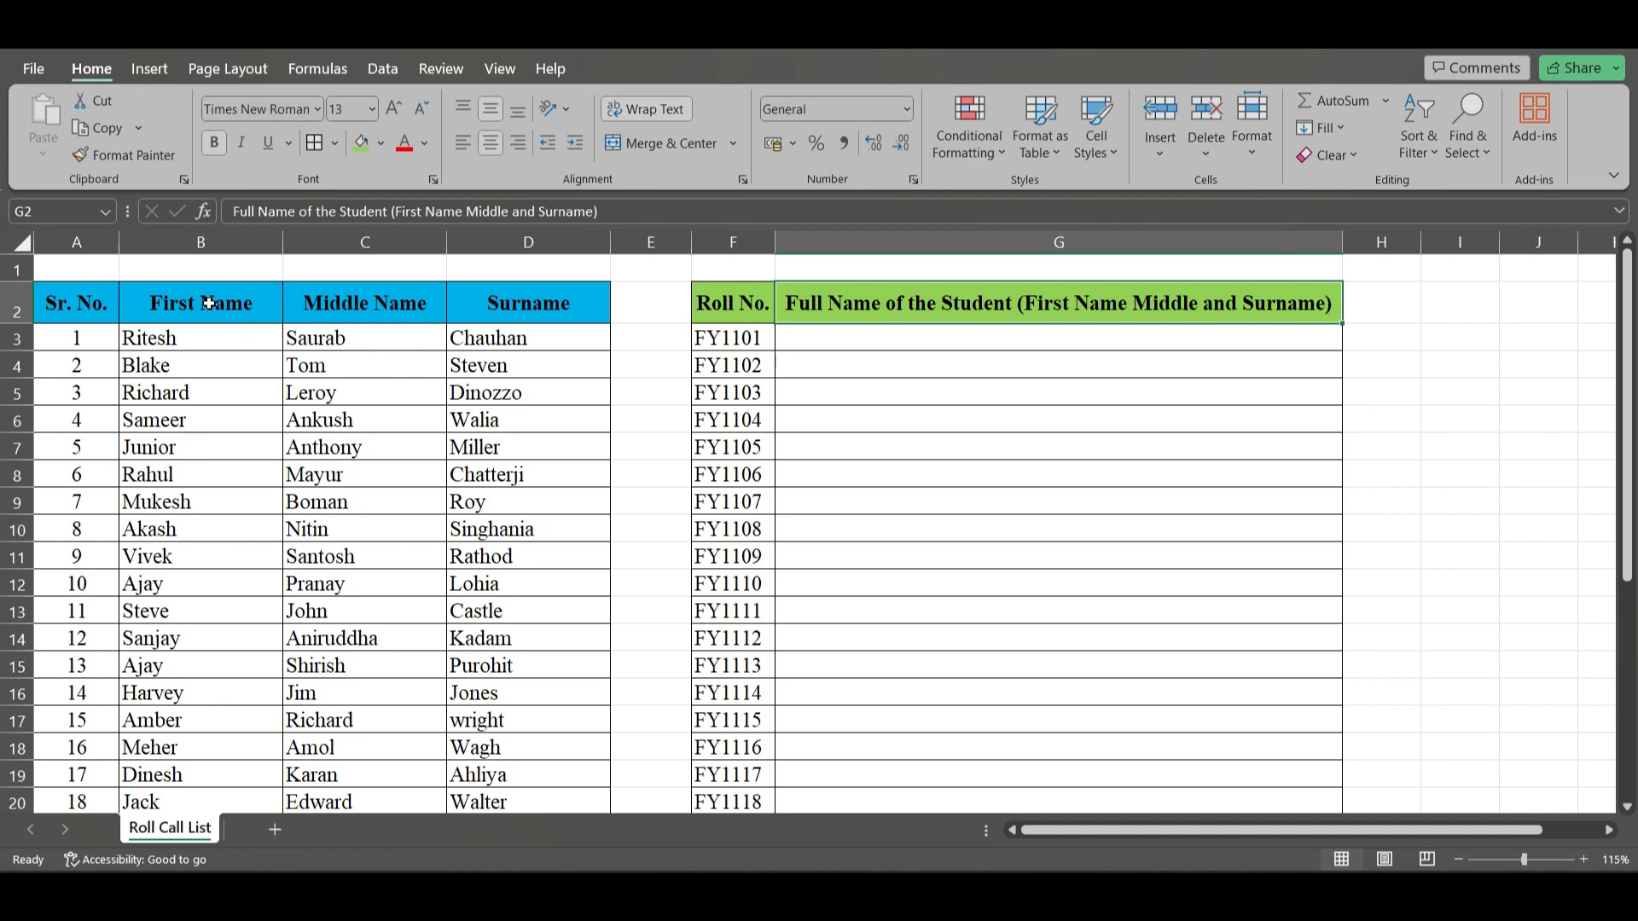
{"action": "mouse_move", "coordinate": [364, 309]}
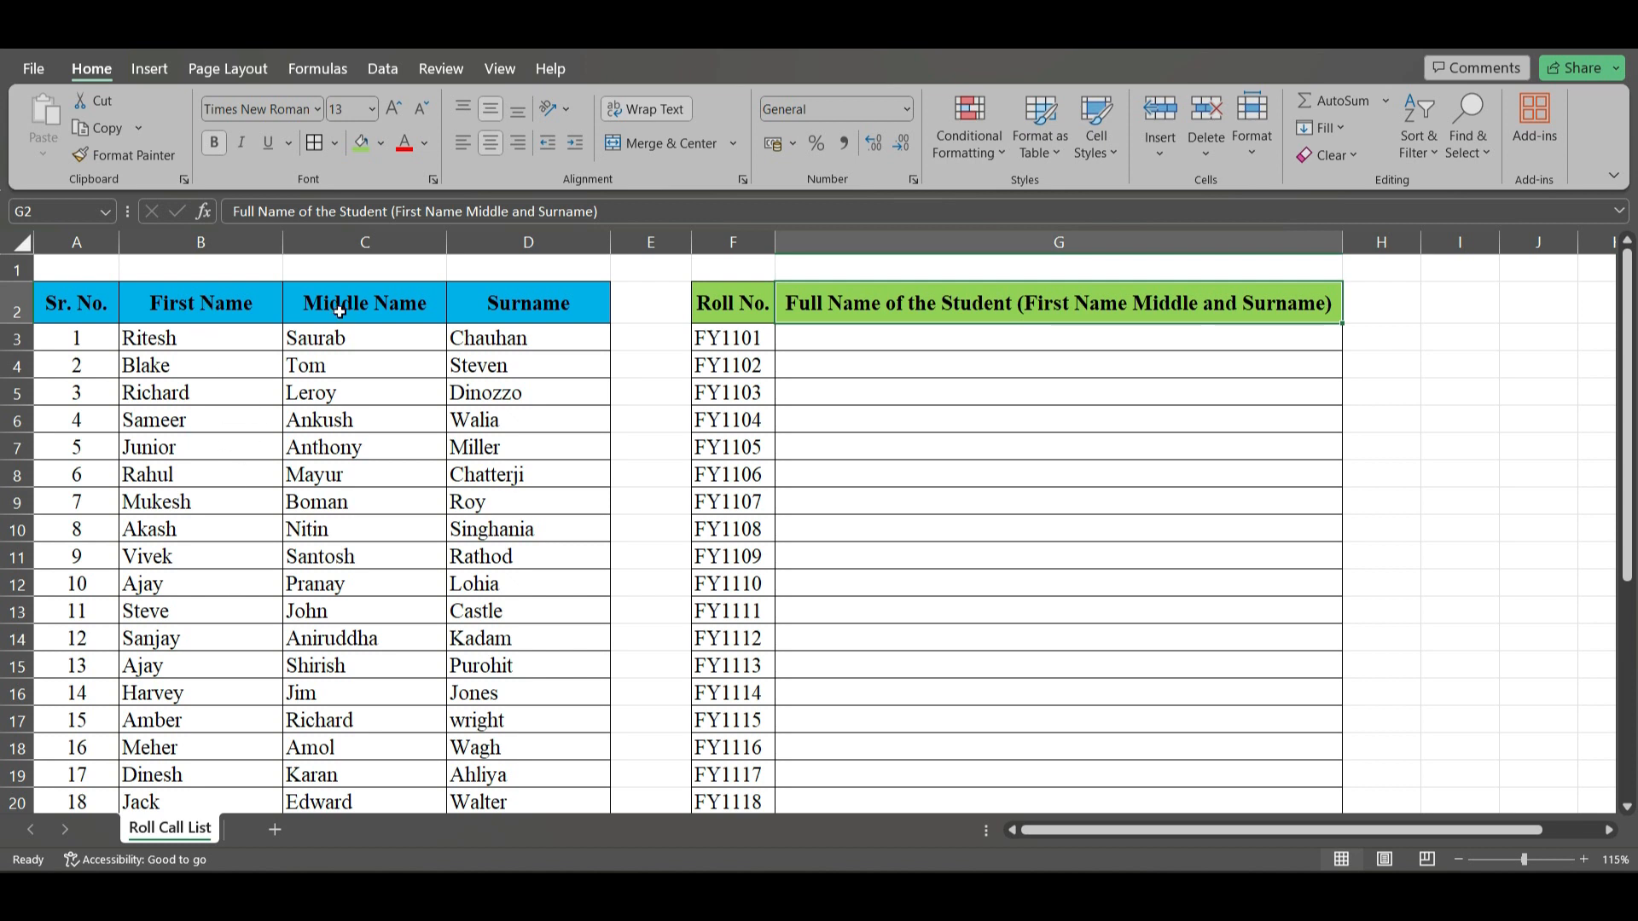
{"action": "mouse_move", "coordinate": [476, 323]}
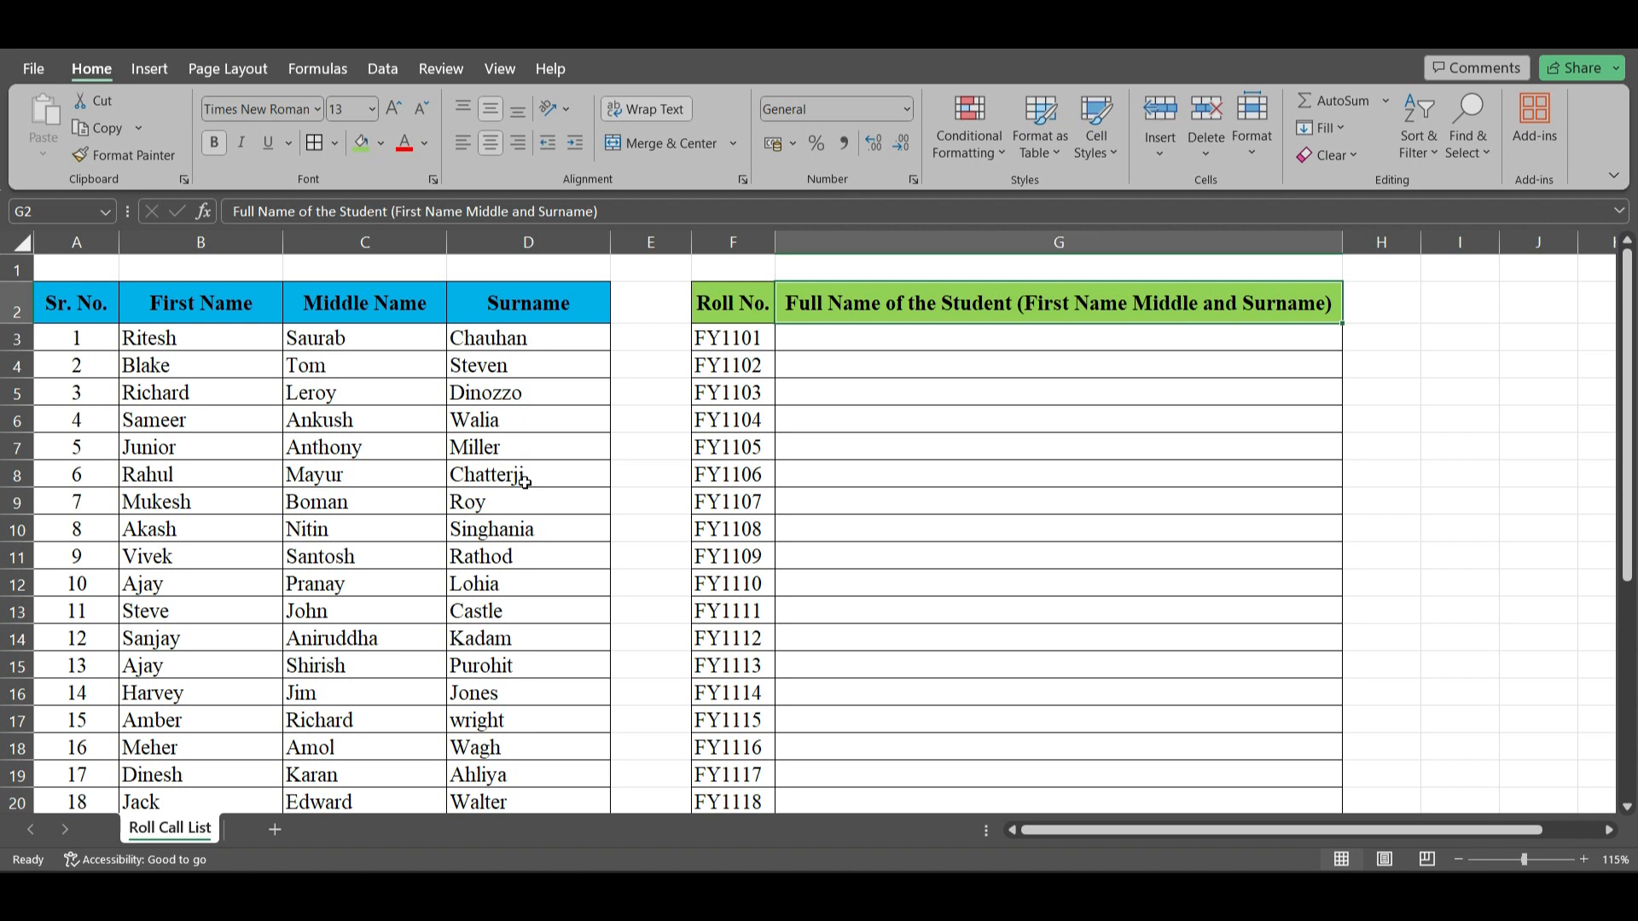
{"action": "mouse_move", "coordinate": [517, 337]}
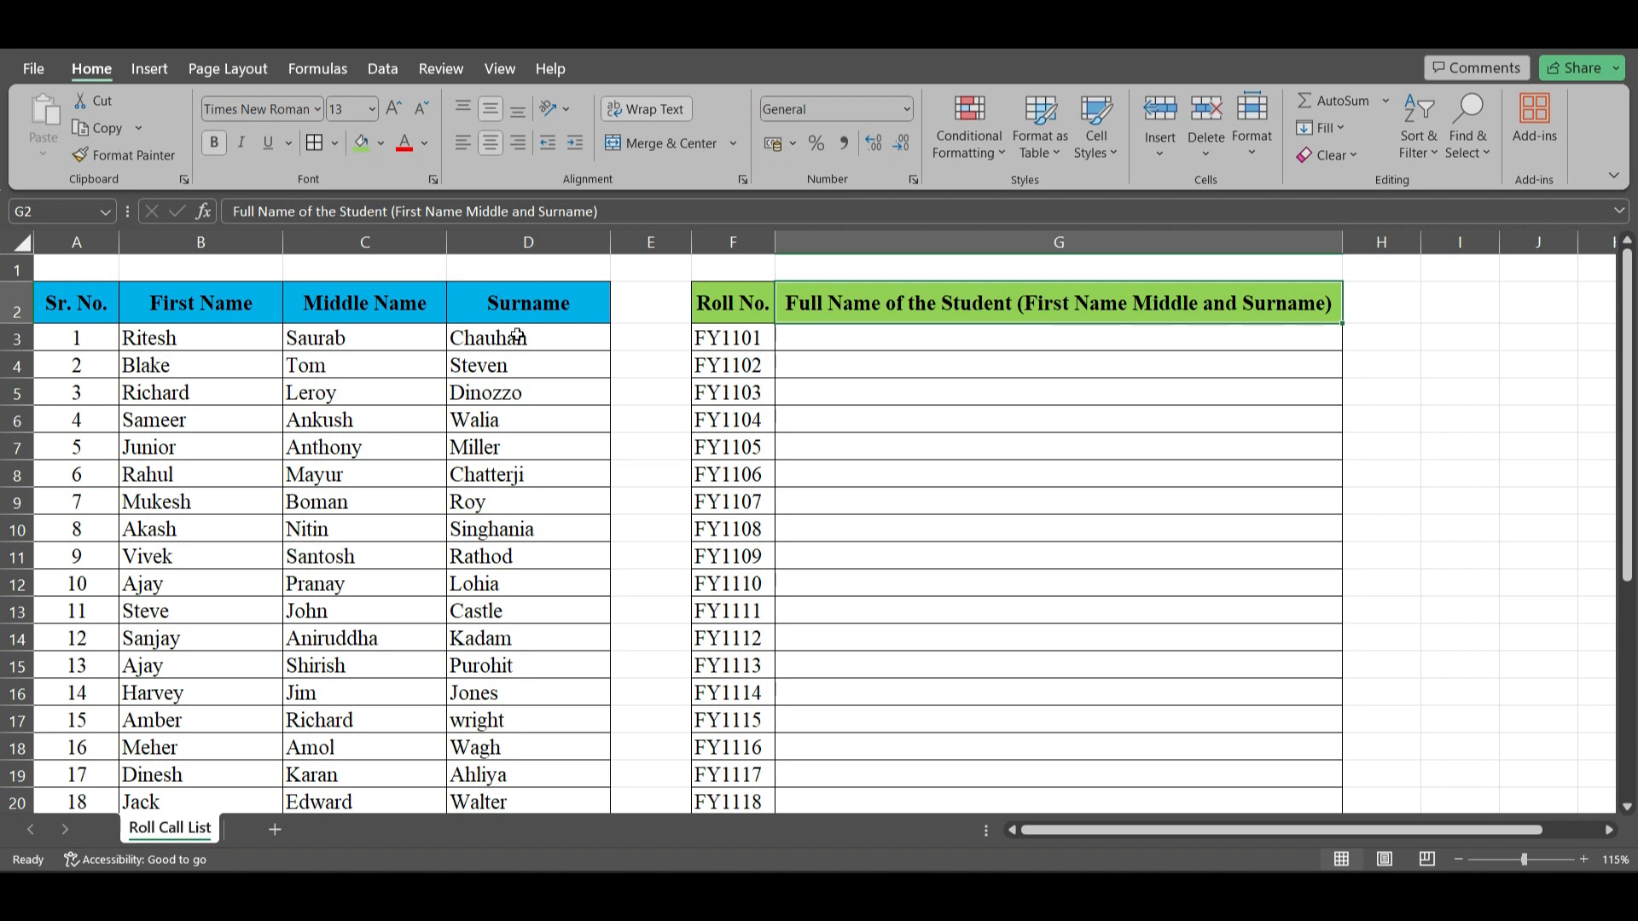
Start a CONCATENATE formula in G3 with first name B3 followed by a space
{"action": "left_click", "coordinate": [840, 336]}
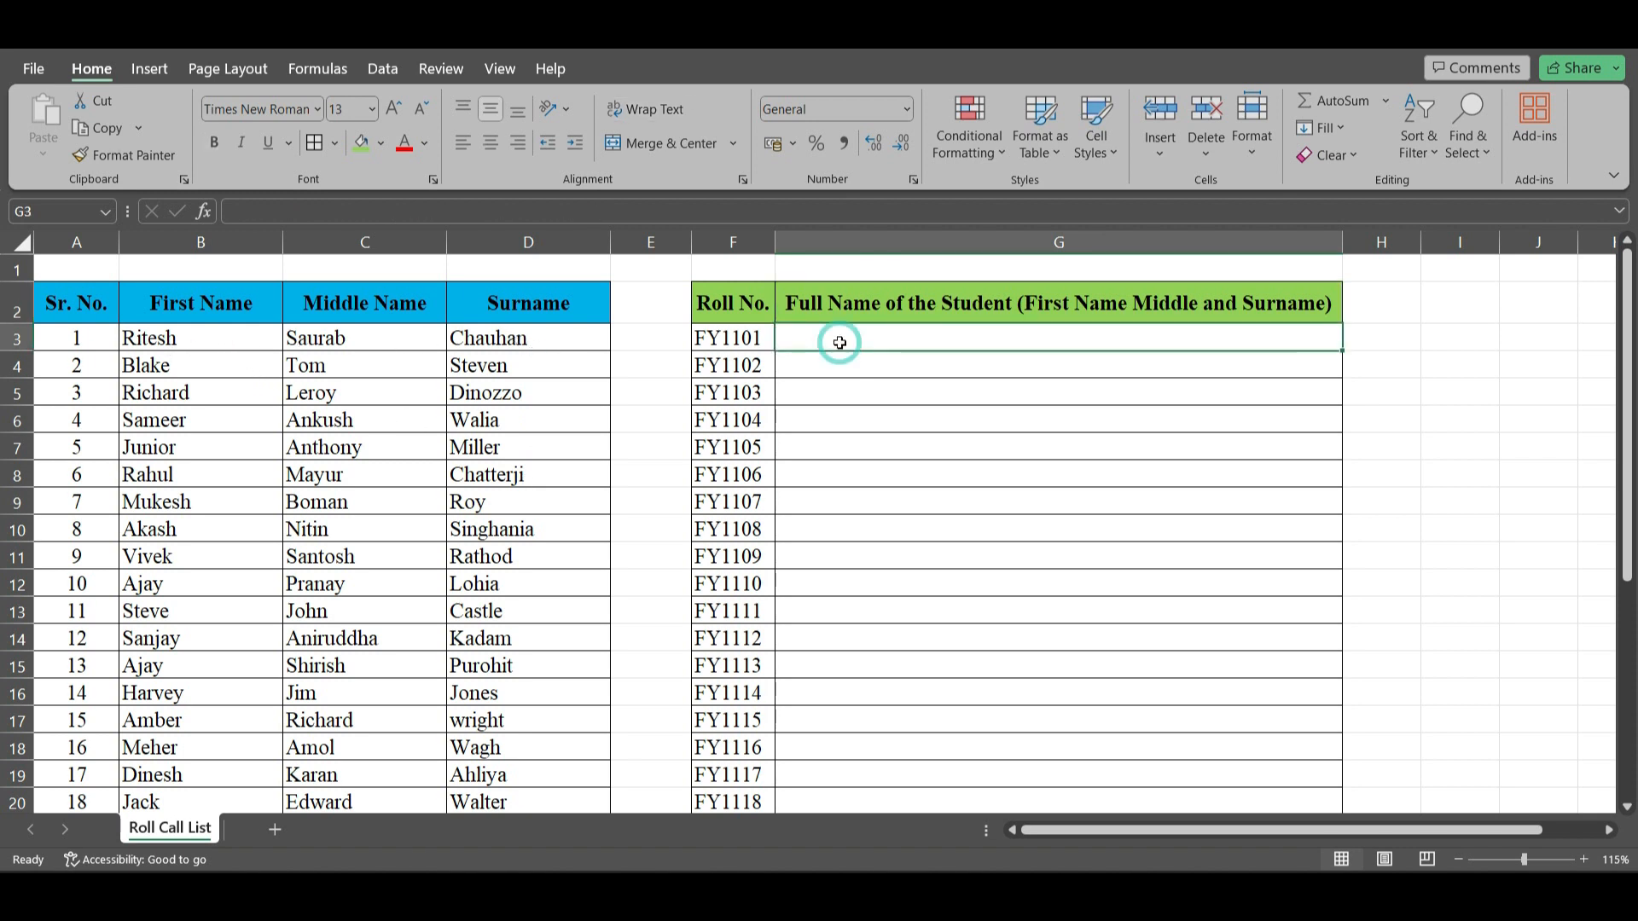
{"action": "type", "text": "="}
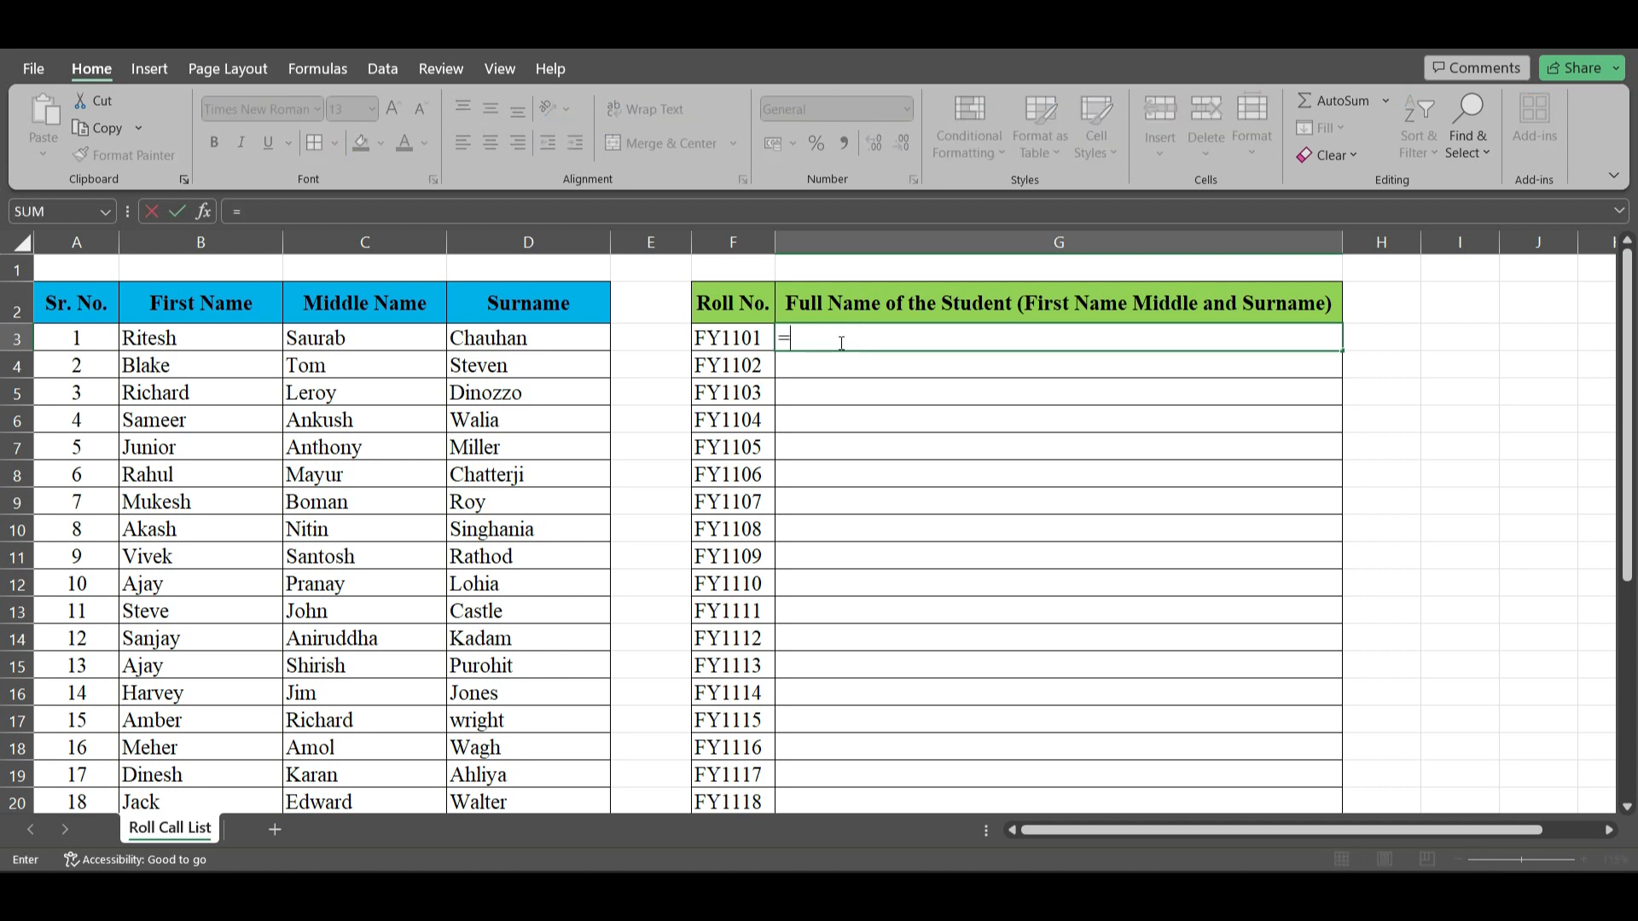
{"action": "type", "text": "conca"}
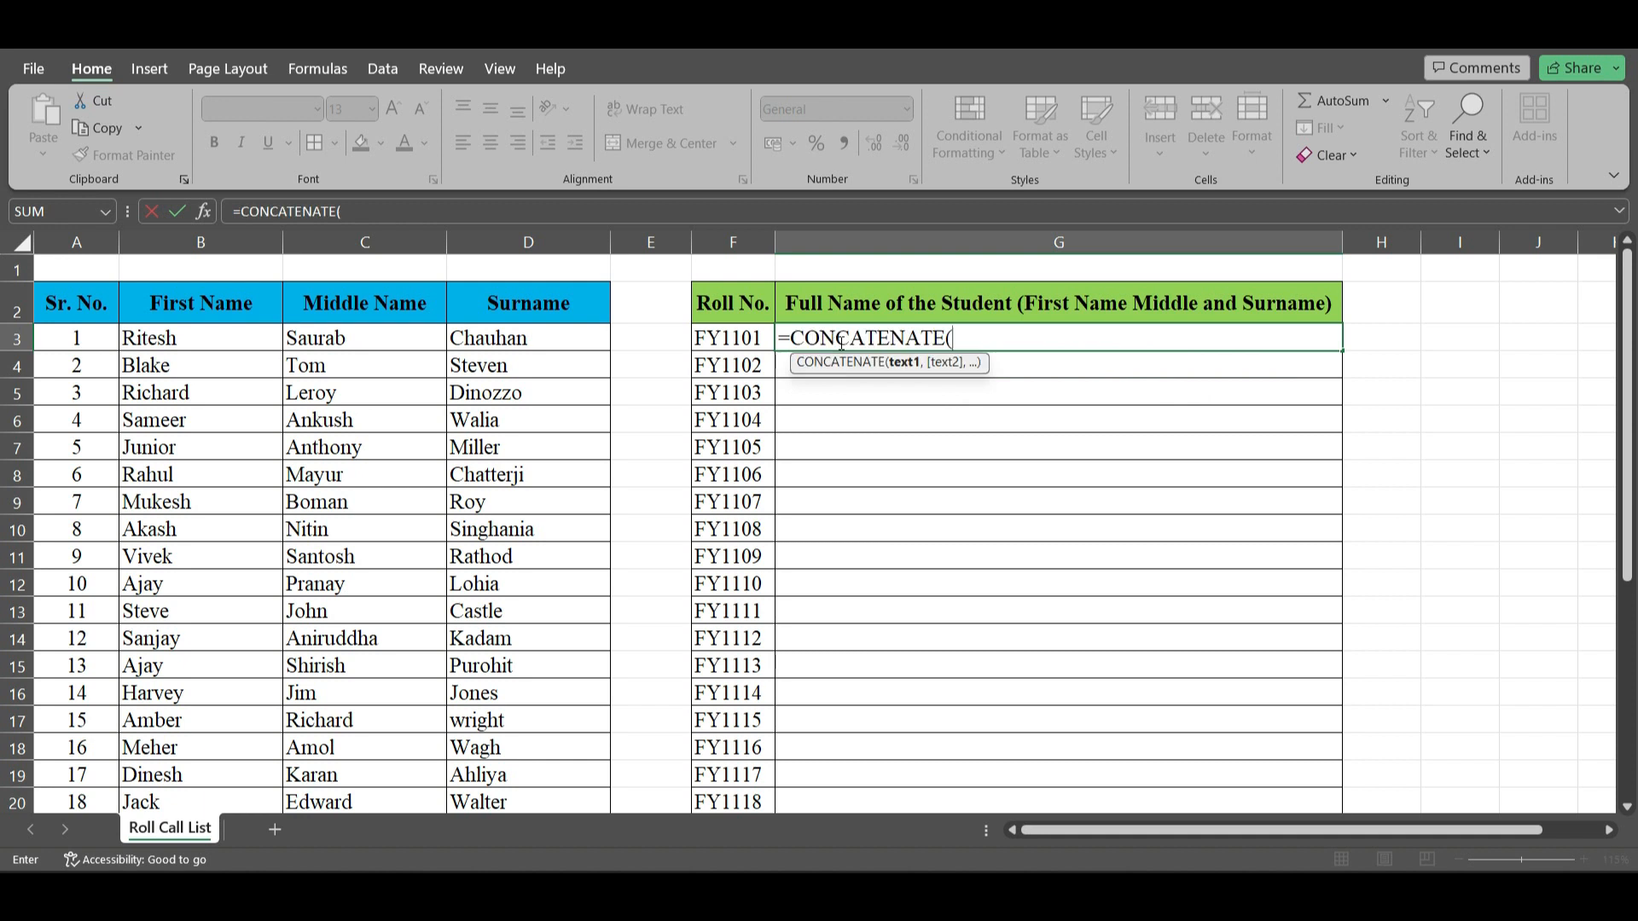
{"action": "mouse_move", "coordinate": [902, 362]}
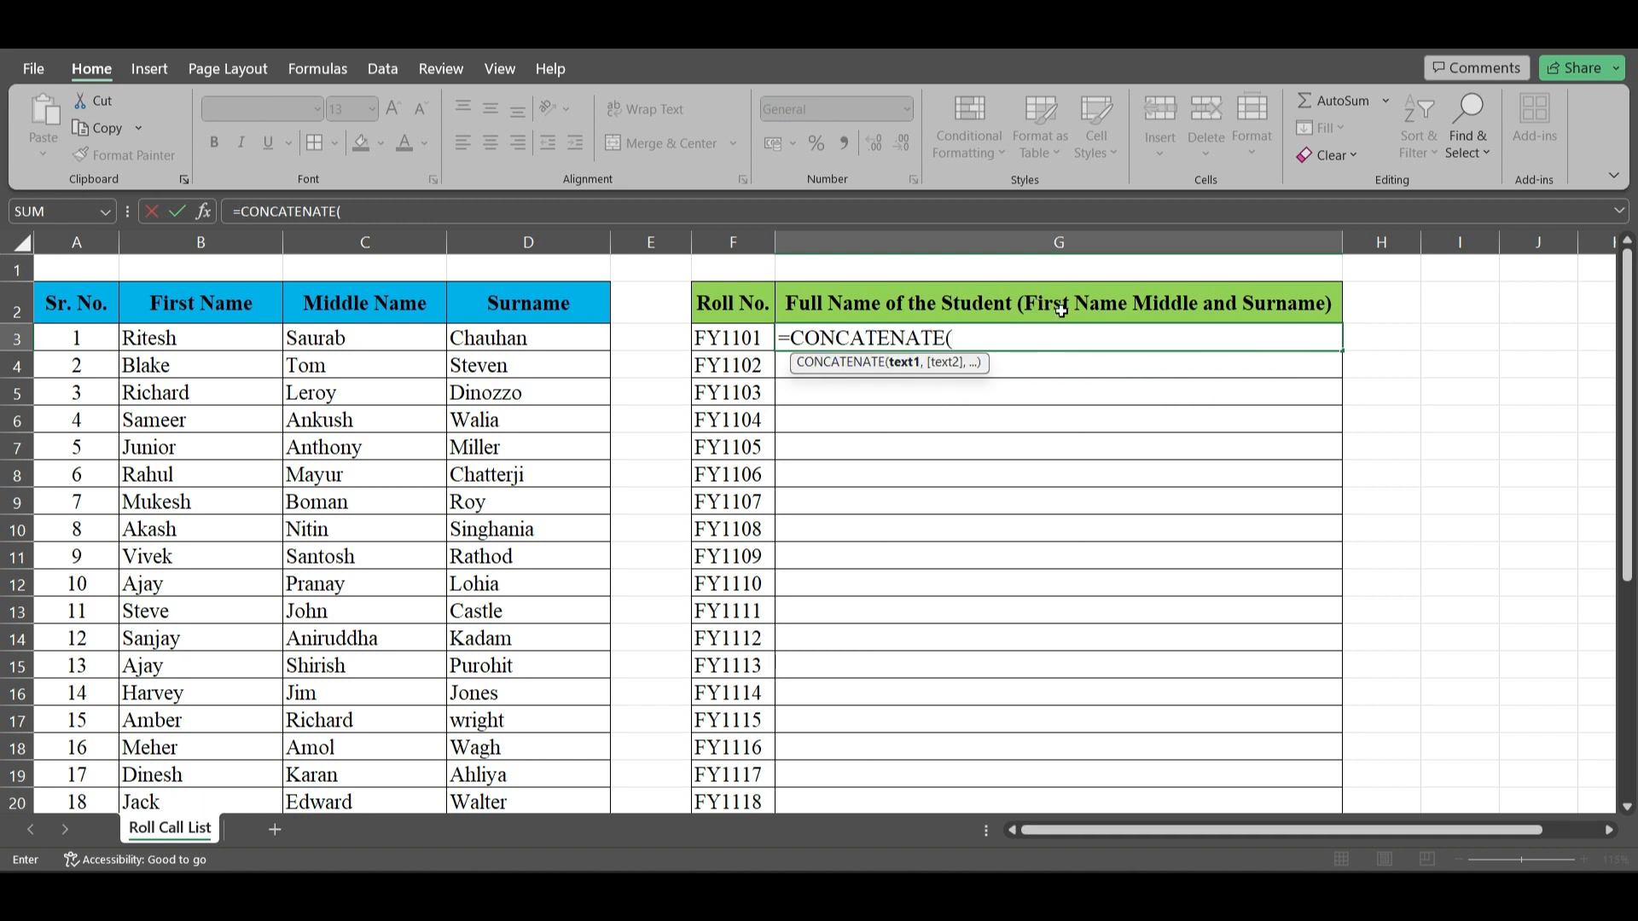
{"action": "mouse_move", "coordinate": [1246, 303]}
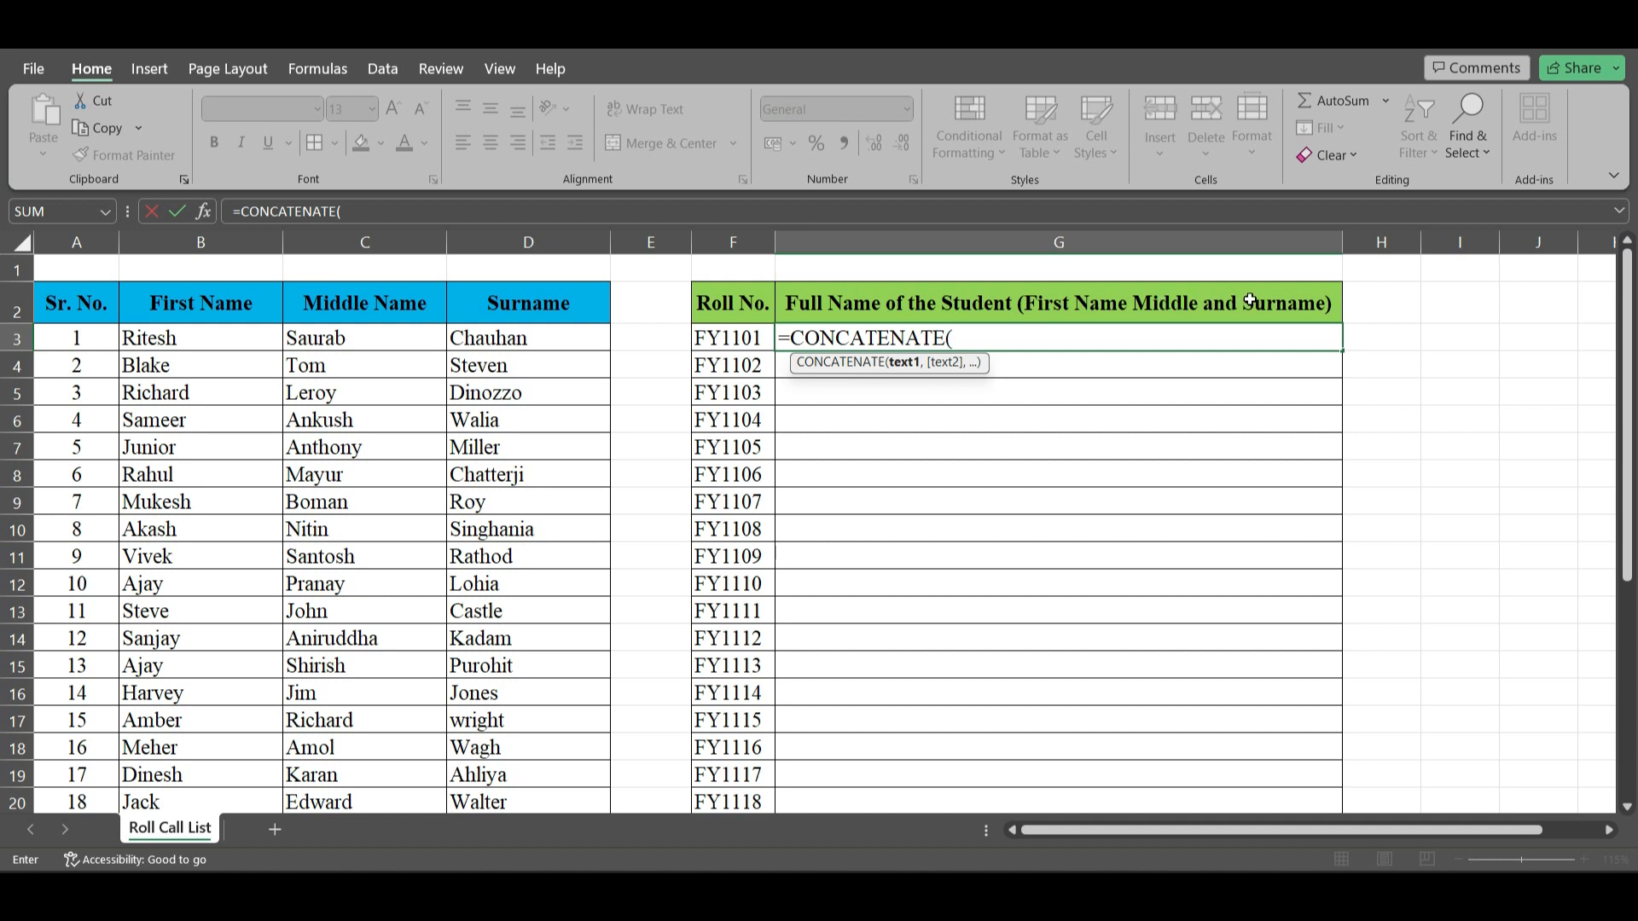
{"action": "left_click", "coordinate": [202, 336]}
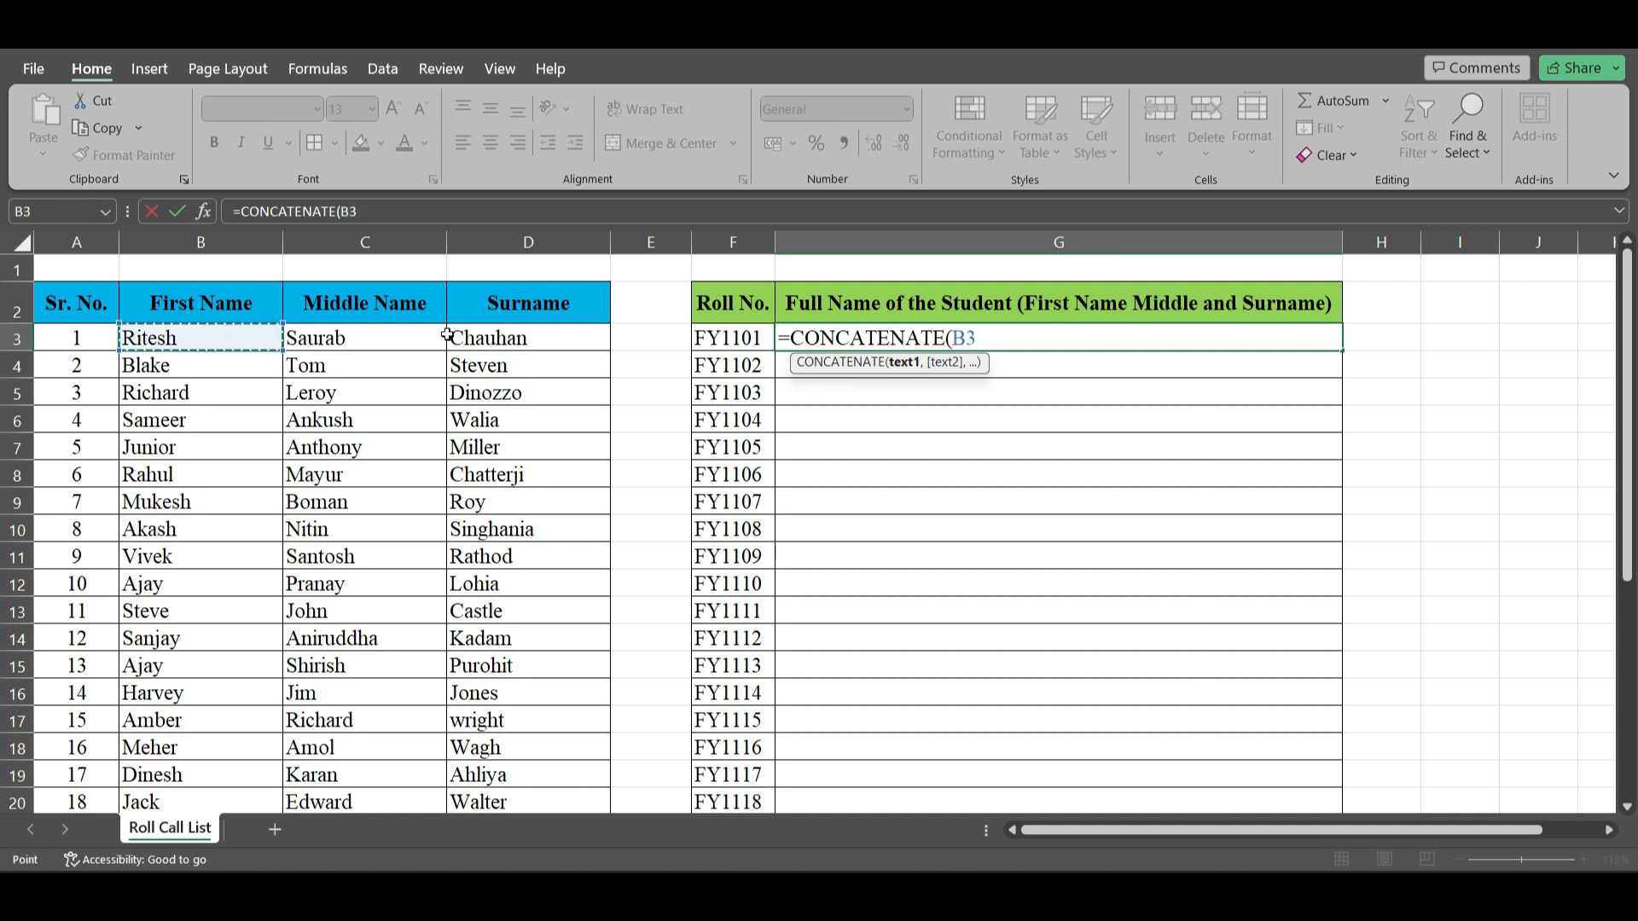
{"action": "type", "text": ","}
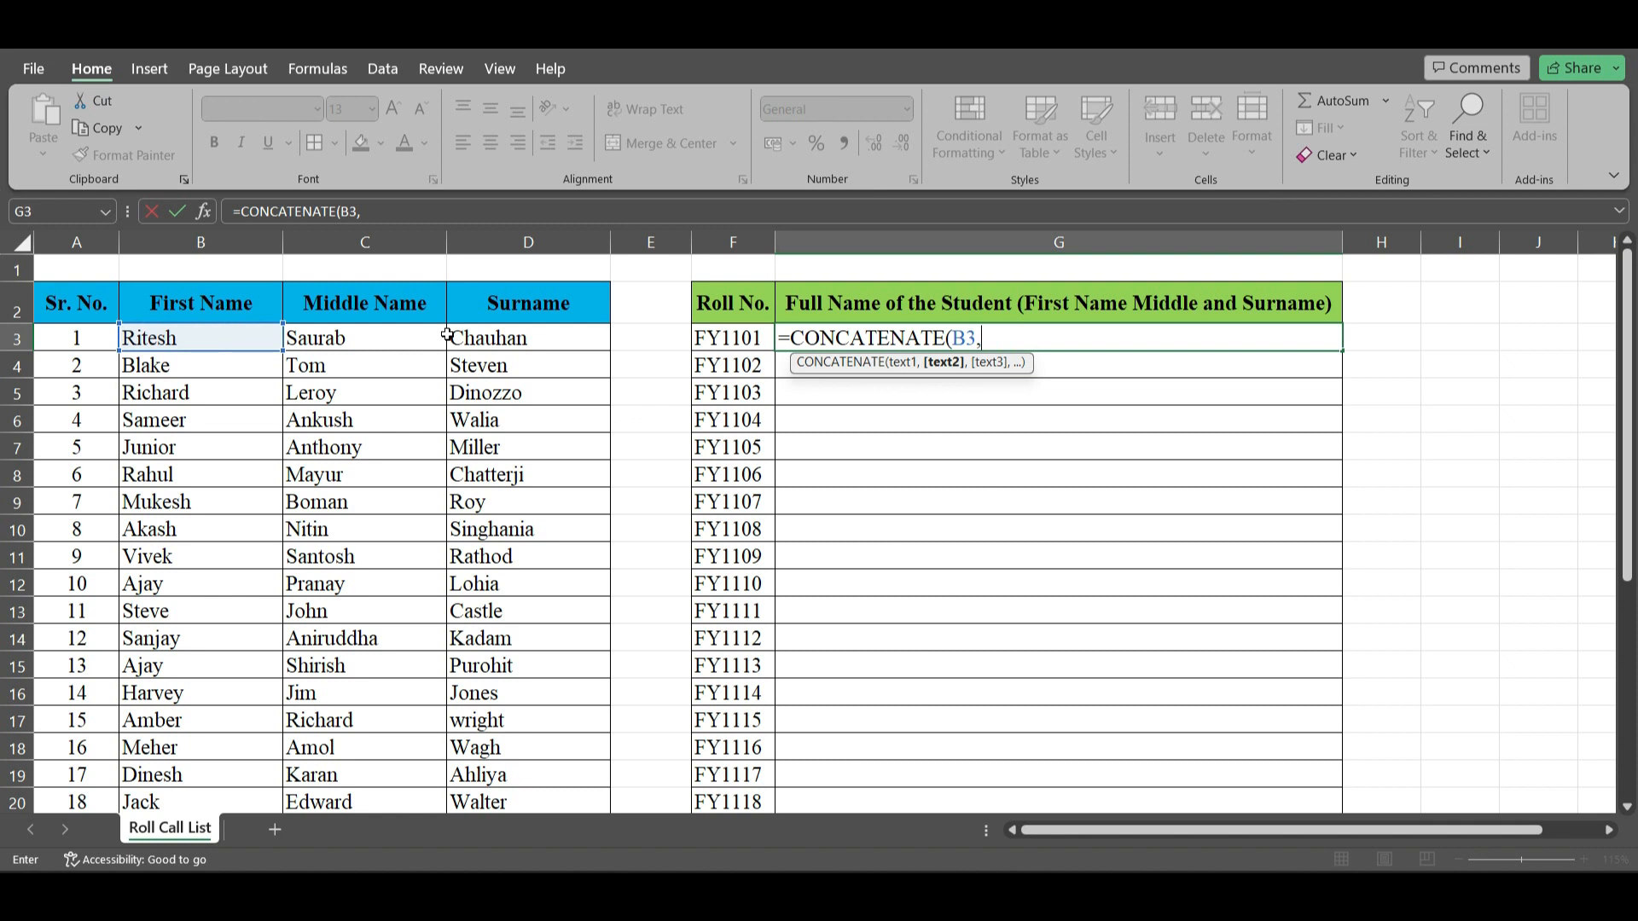
{"action": "type", "text": "\" \","}
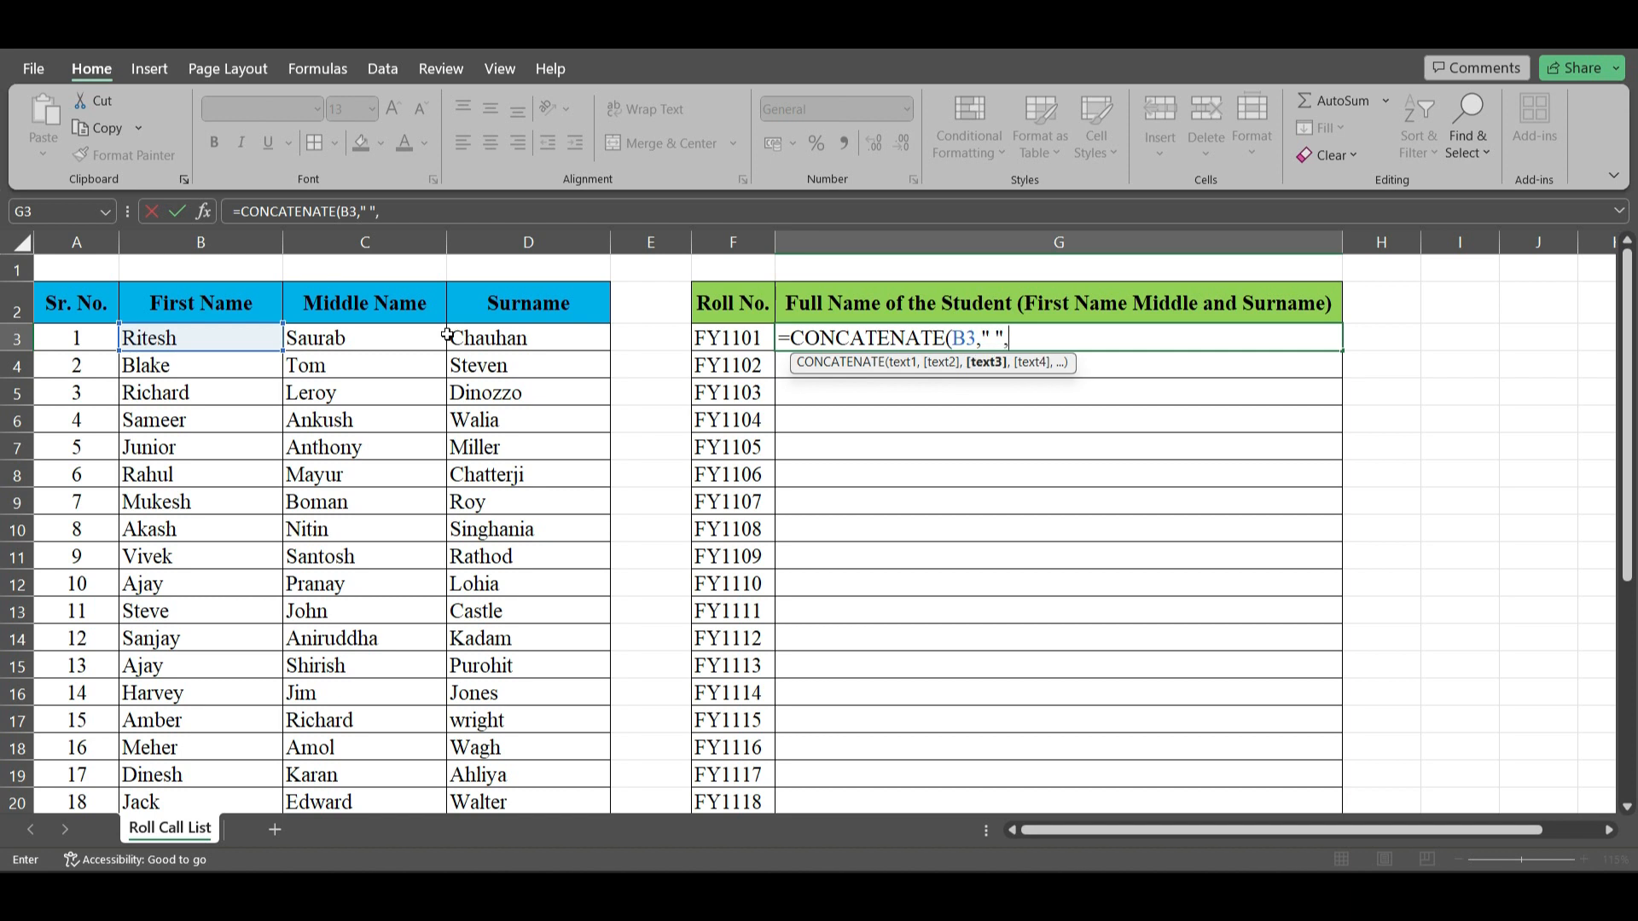
Add middle name C3, another space, and surname D3 to the formula
{"action": "left_click", "coordinate": [364, 337]}
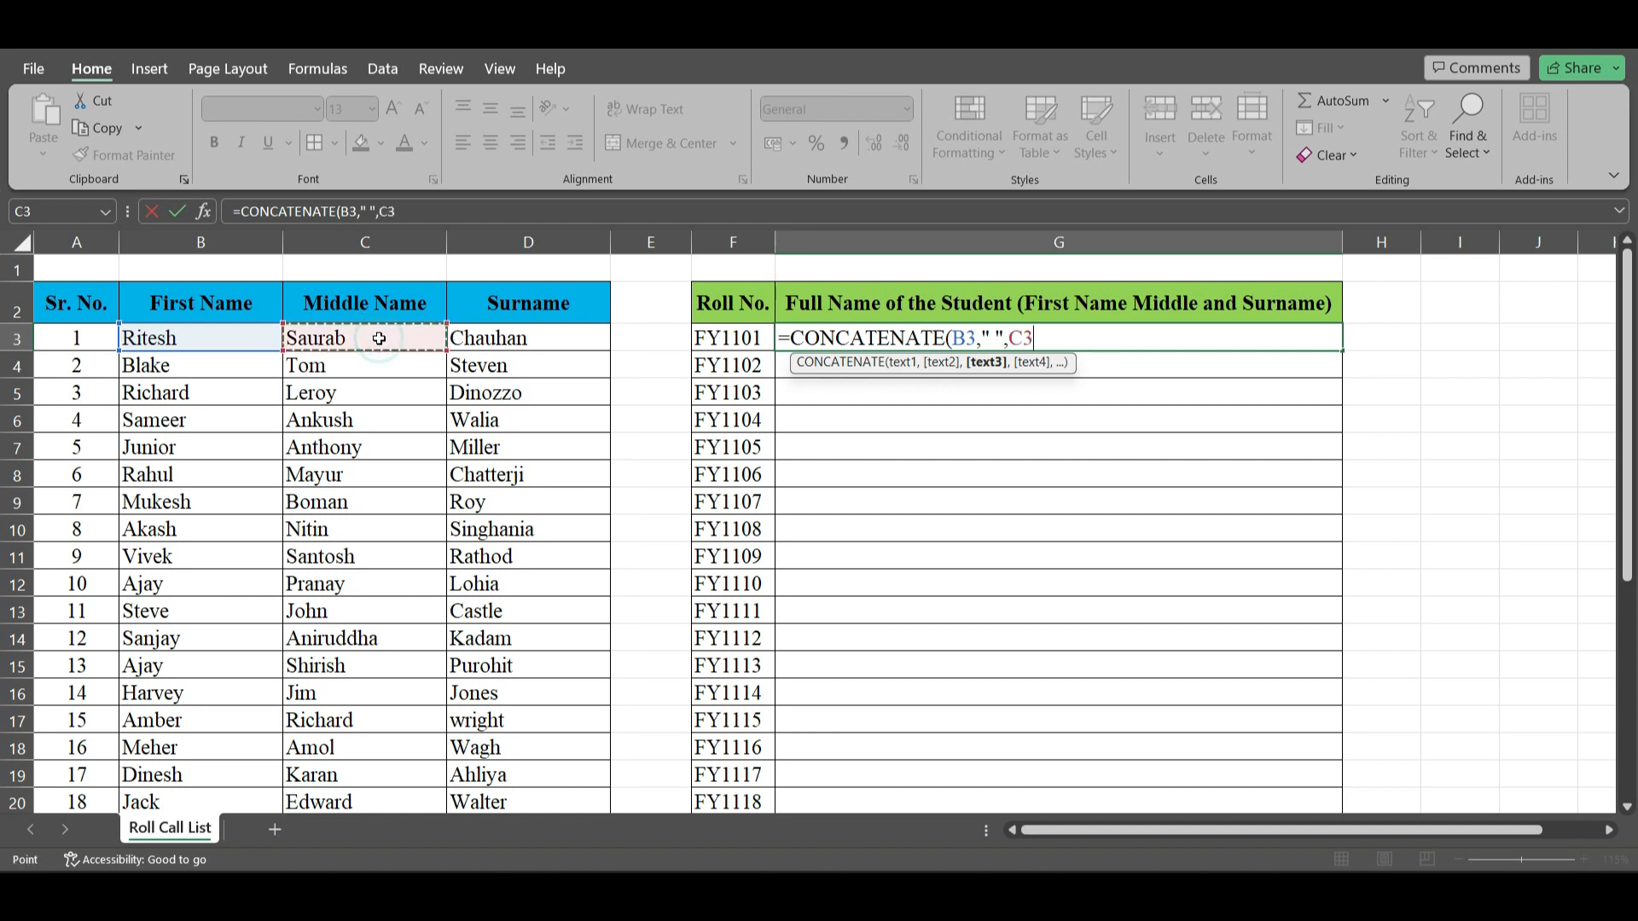
{"action": "type", "text": ",\""}
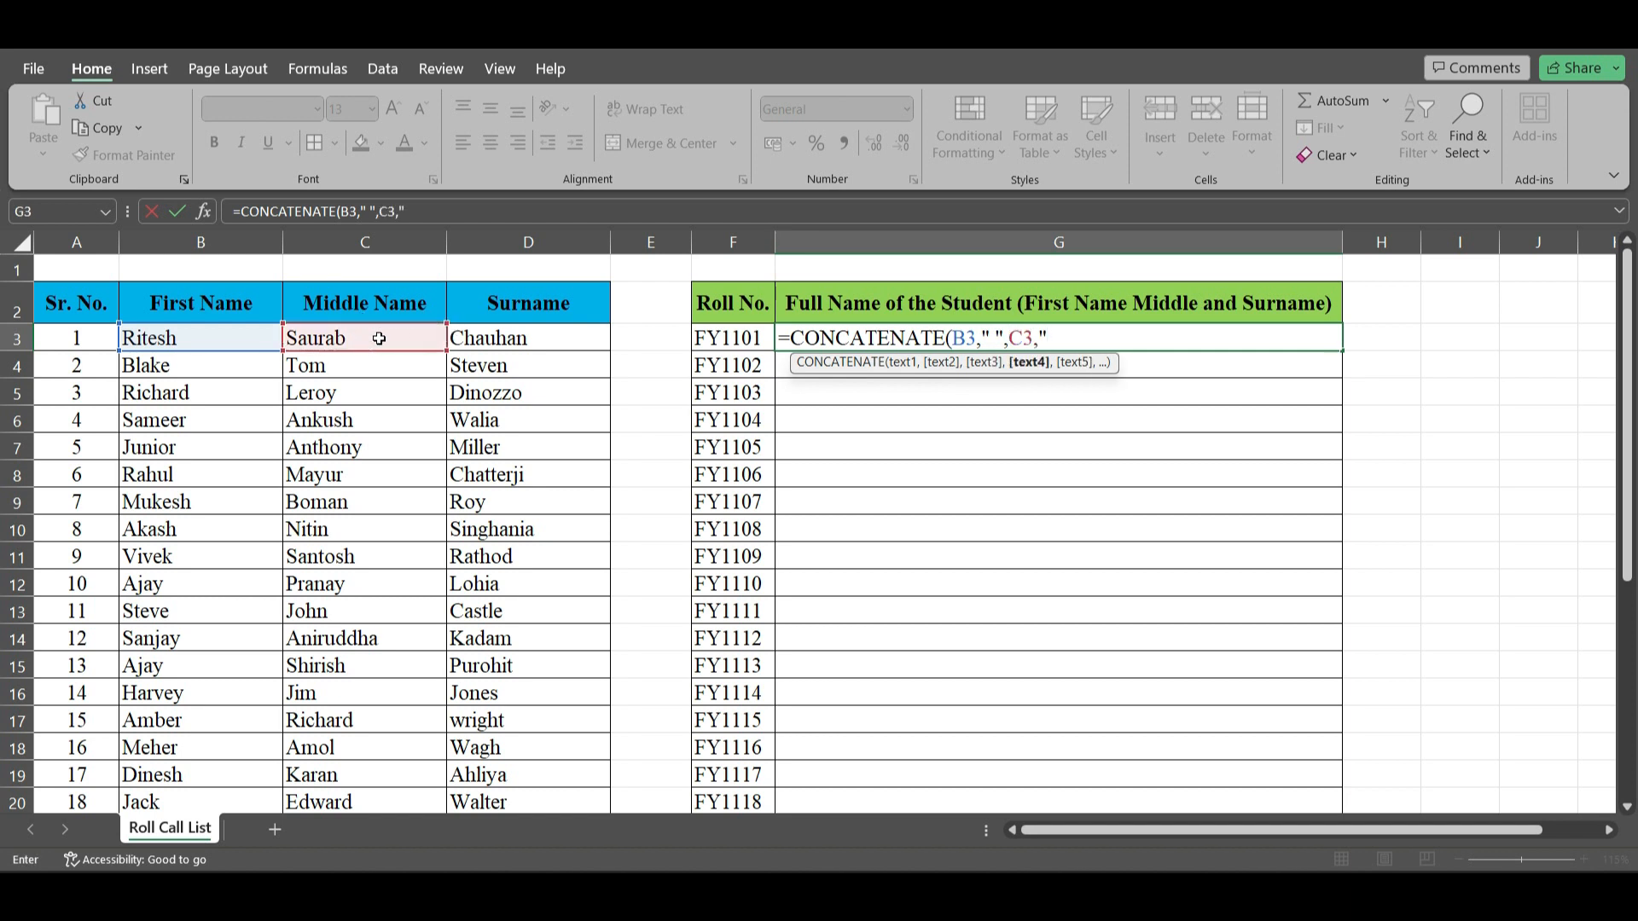
{"action": "type", "text": "\" \","}
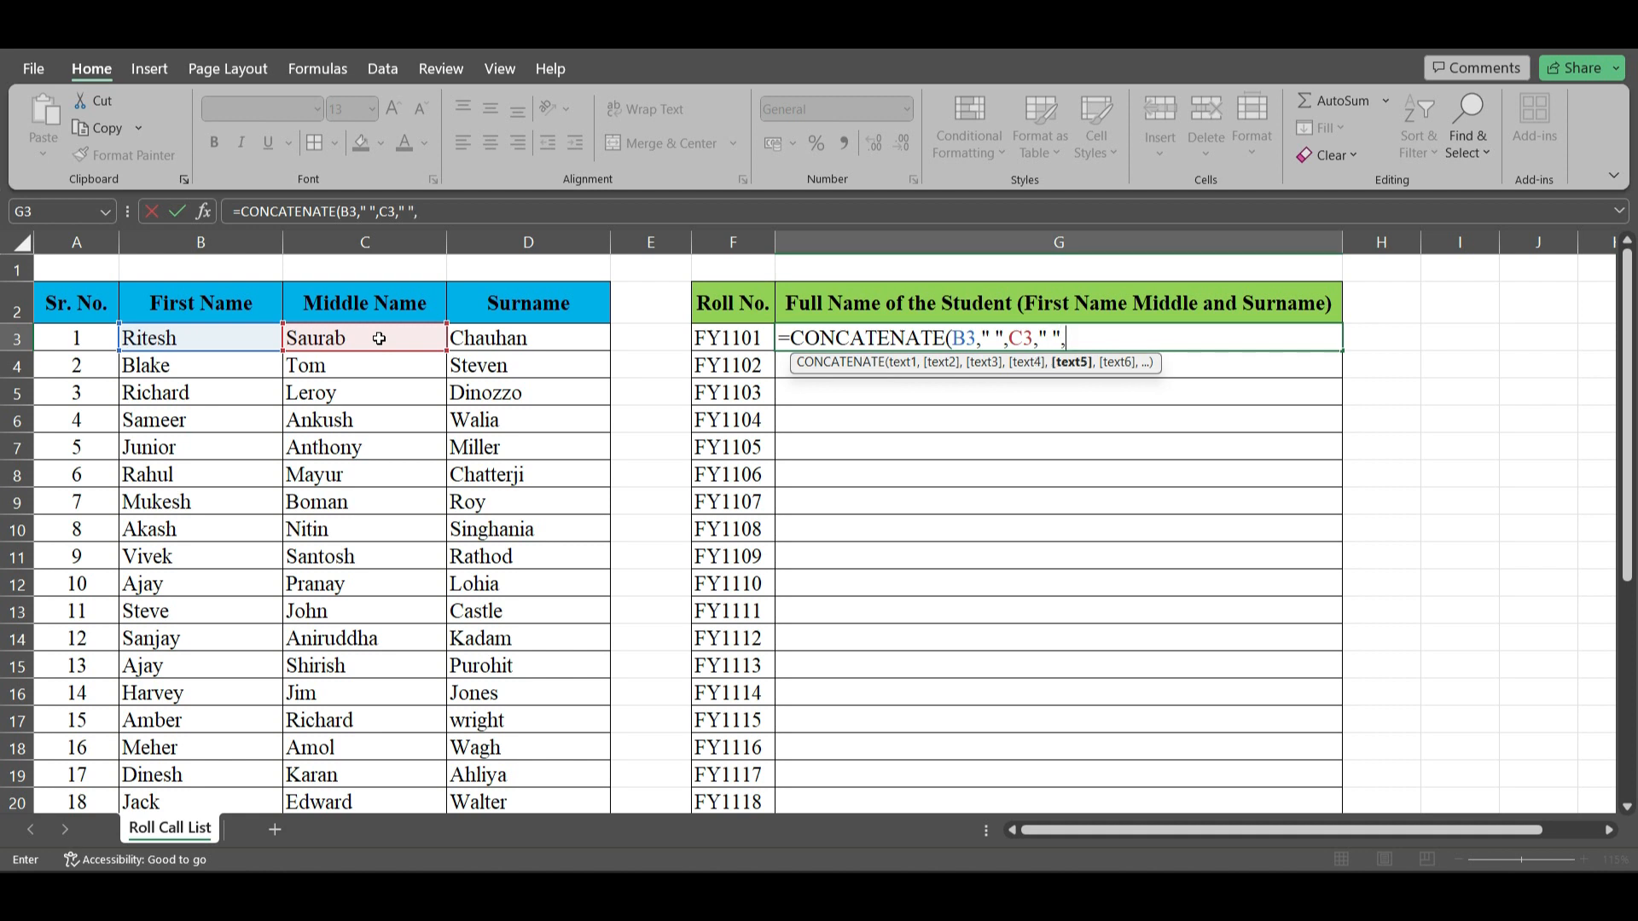
{"action": "left_click", "coordinate": [527, 338]}
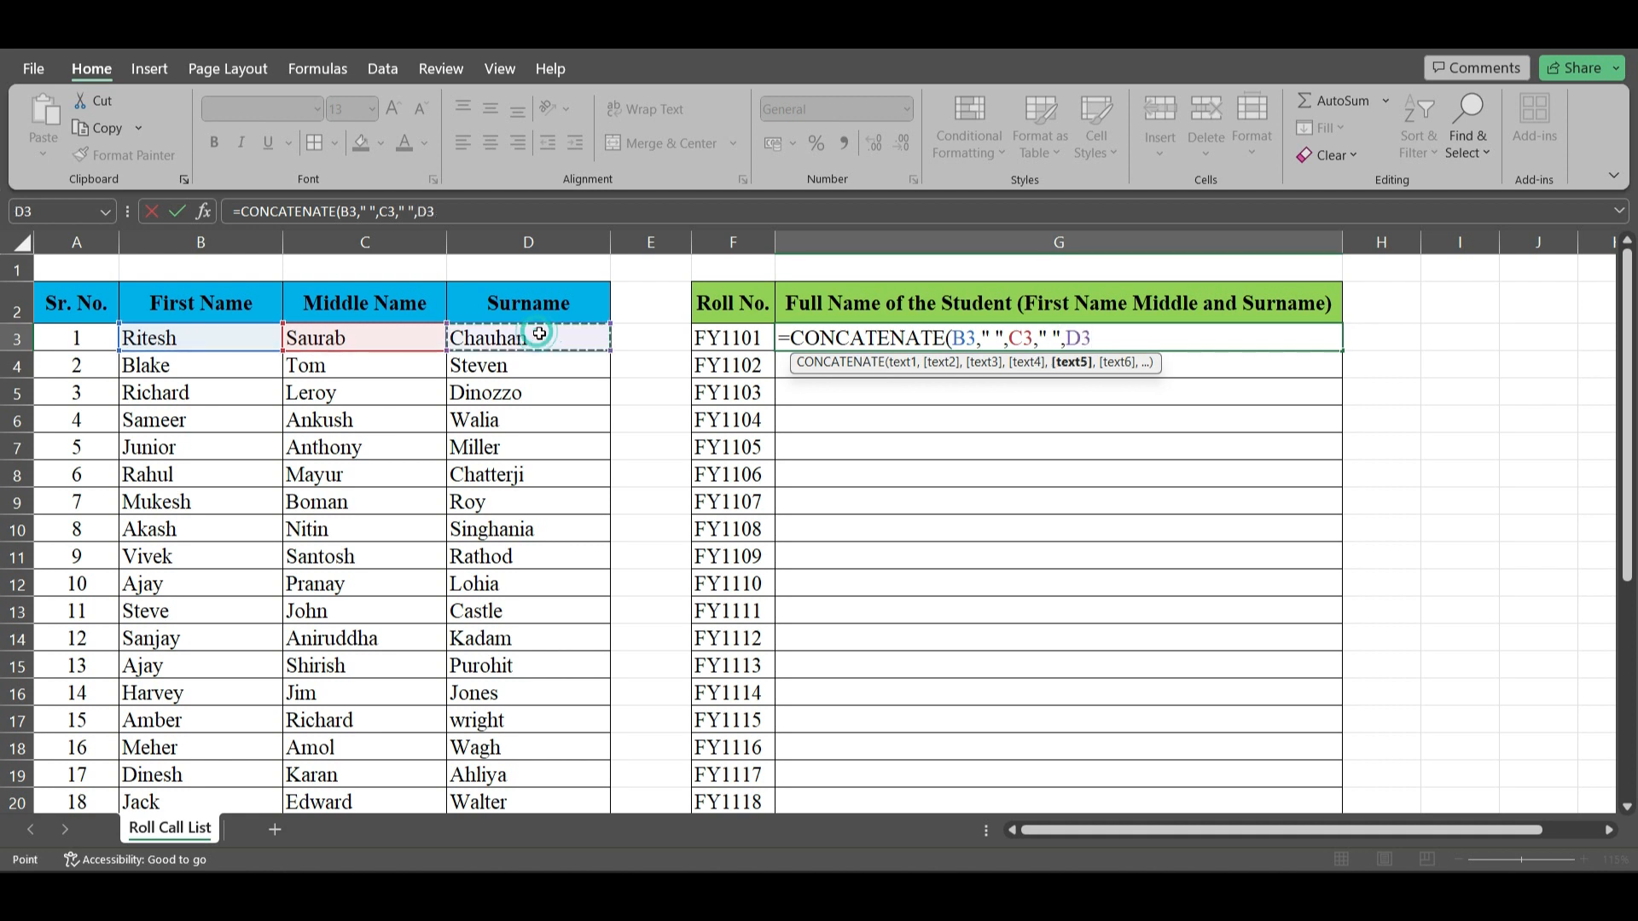
Enter the formula and fill it down column G for every student
{"action": "key", "text": "Return"}
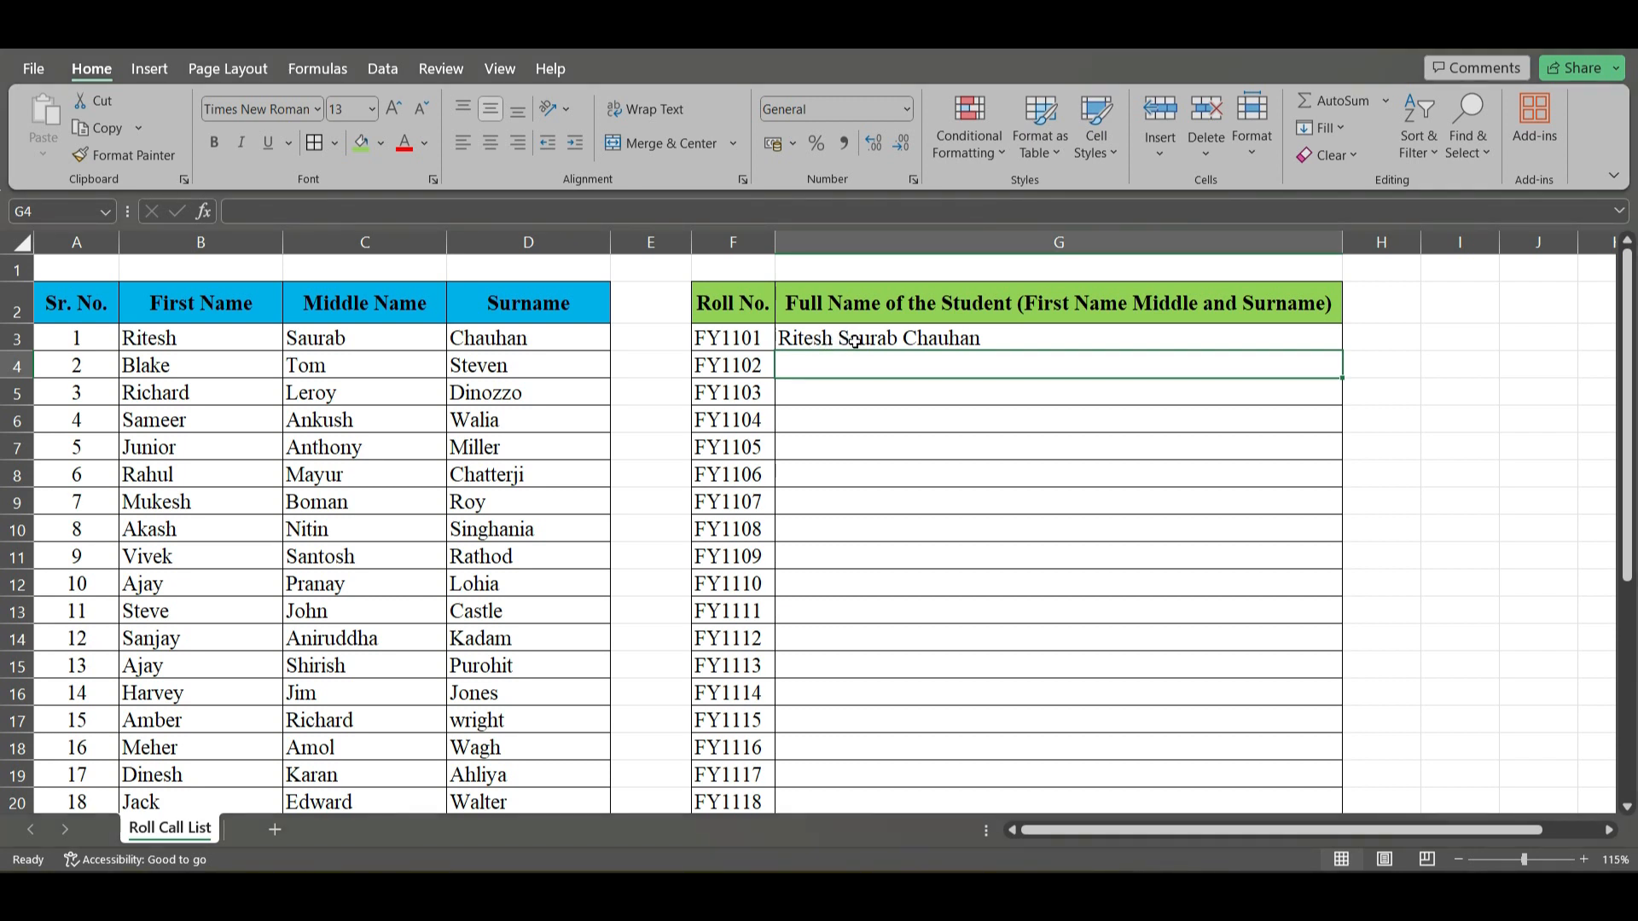
{"action": "left_click", "coordinate": [1058, 338]}
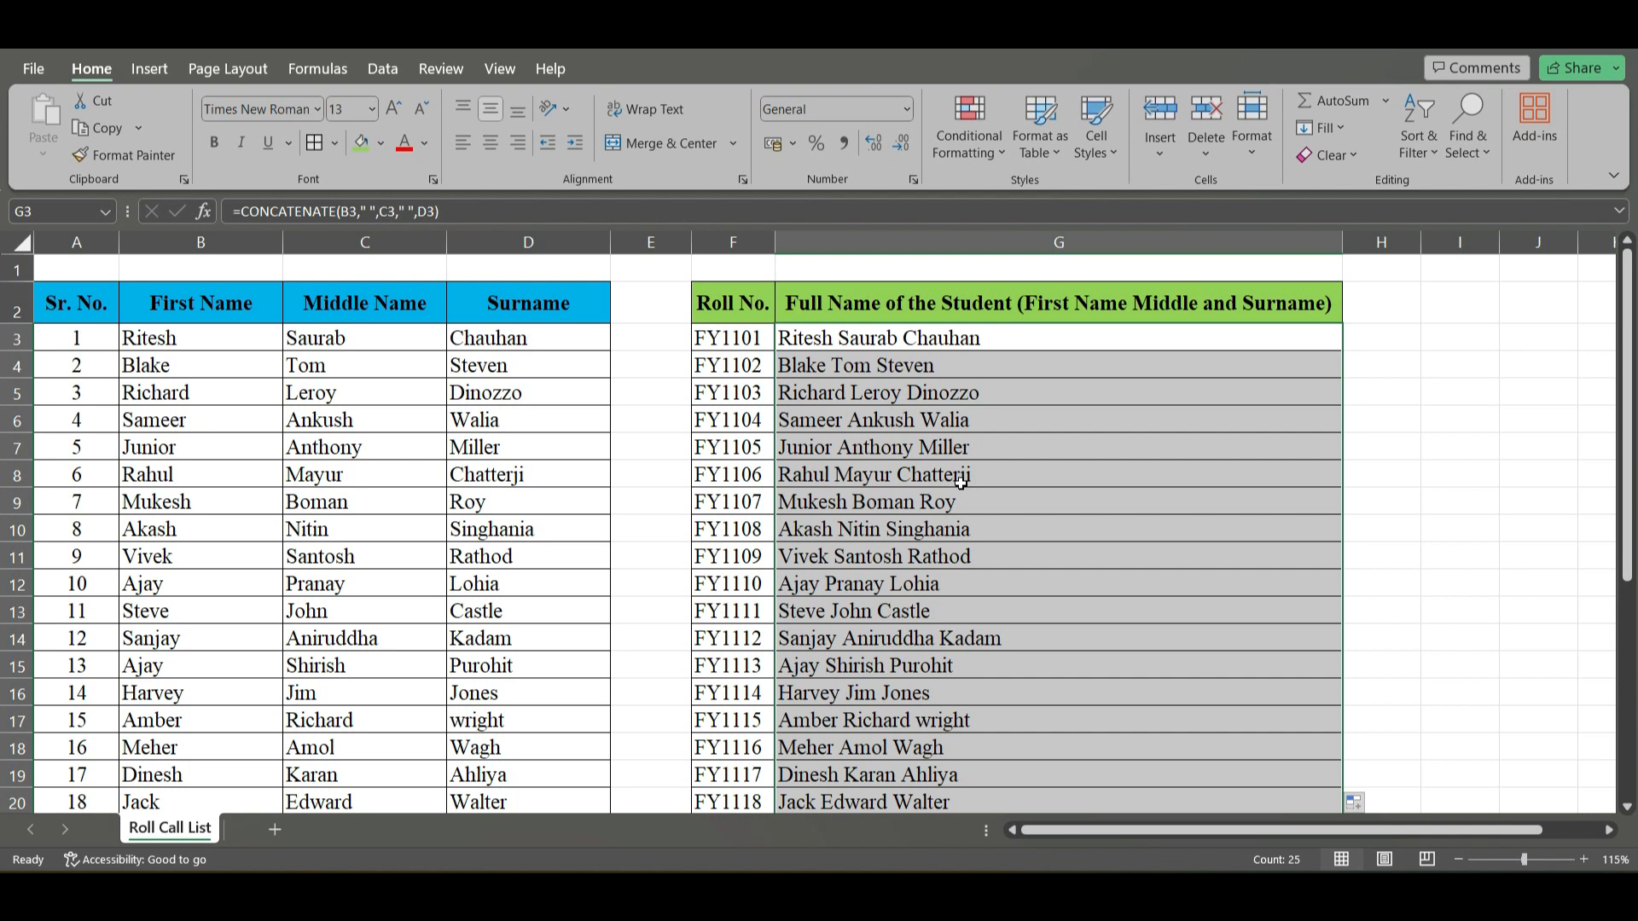
Copy column G and paste it back as plain values, then check a cell
{"action": "key", "text": "ctrl+c"}
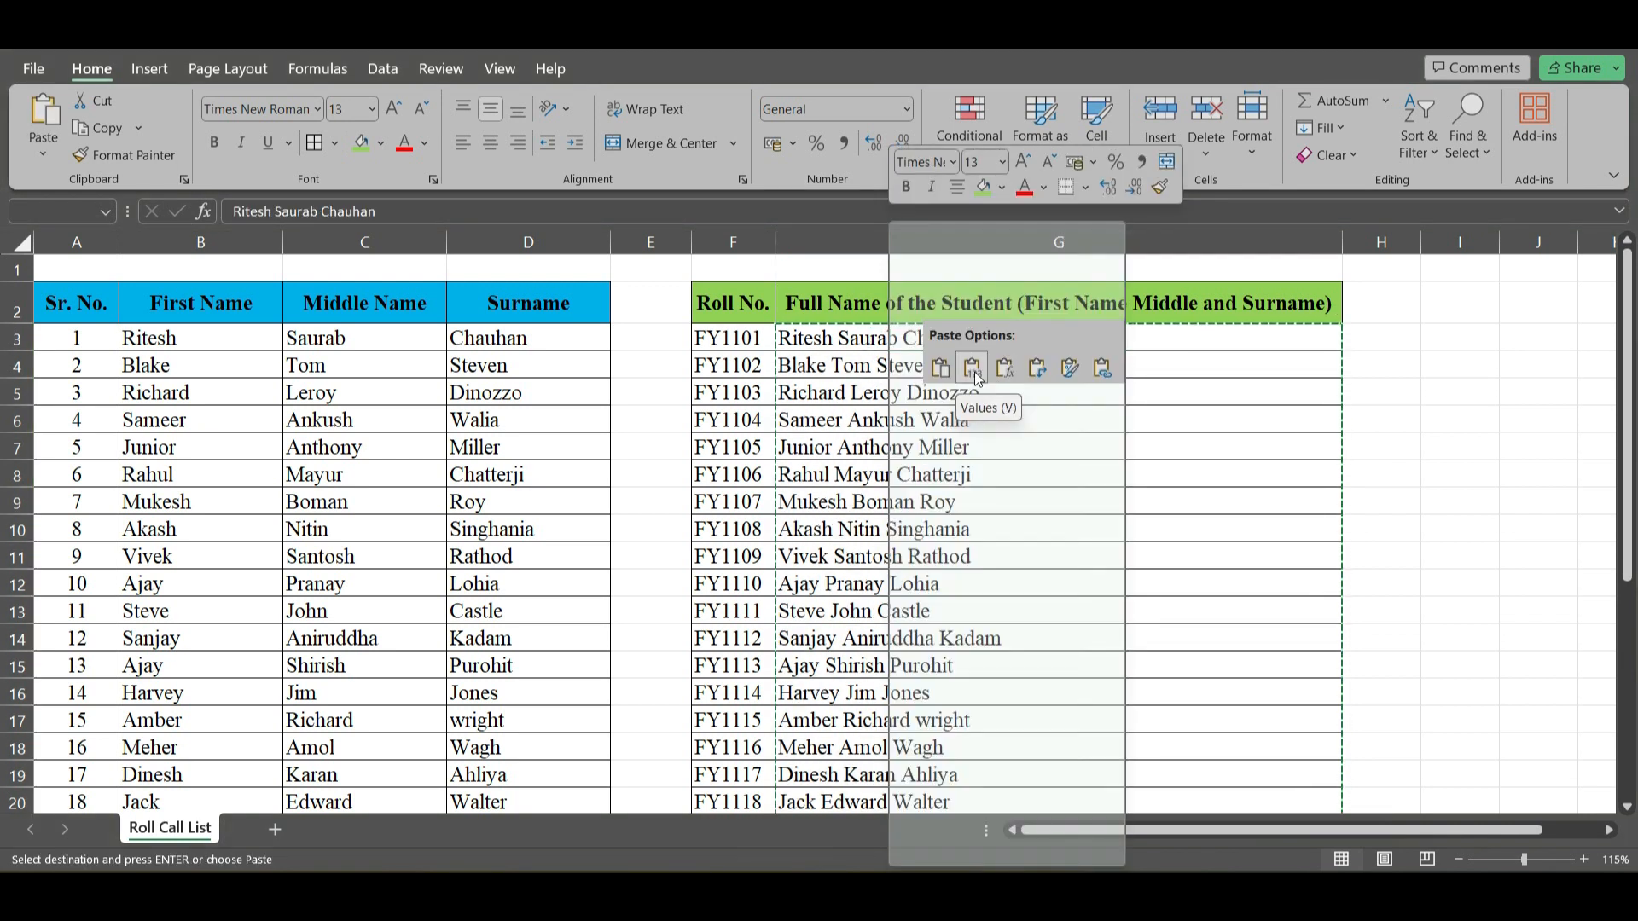
{"action": "left_click", "coordinate": [971, 369]}
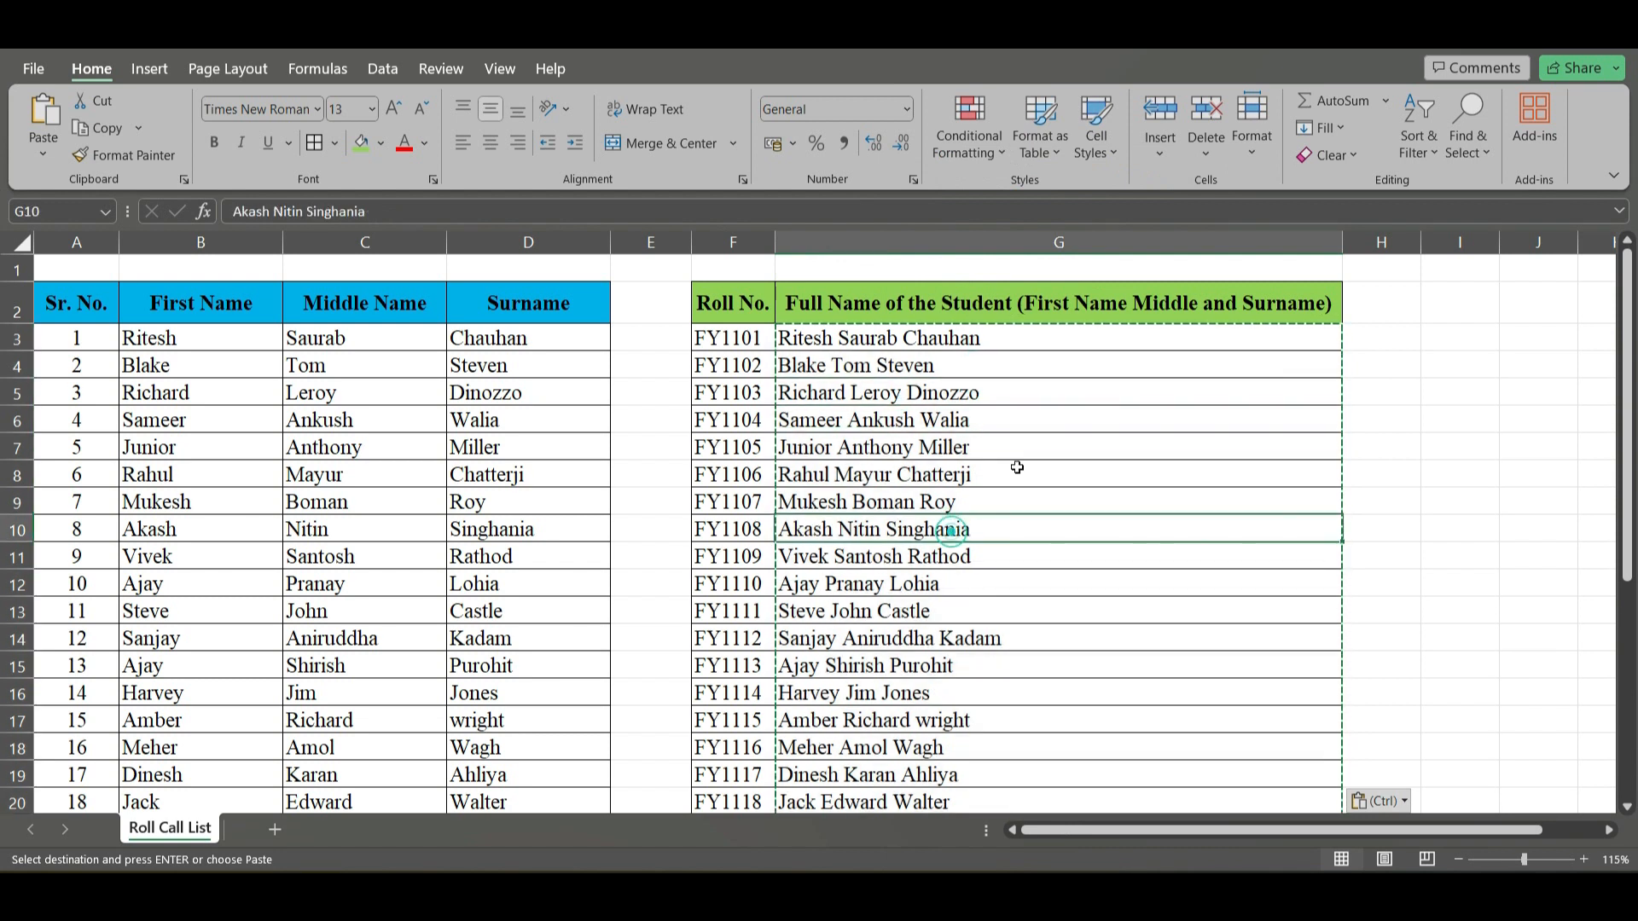
{"action": "left_click", "coordinate": [1058, 419]}
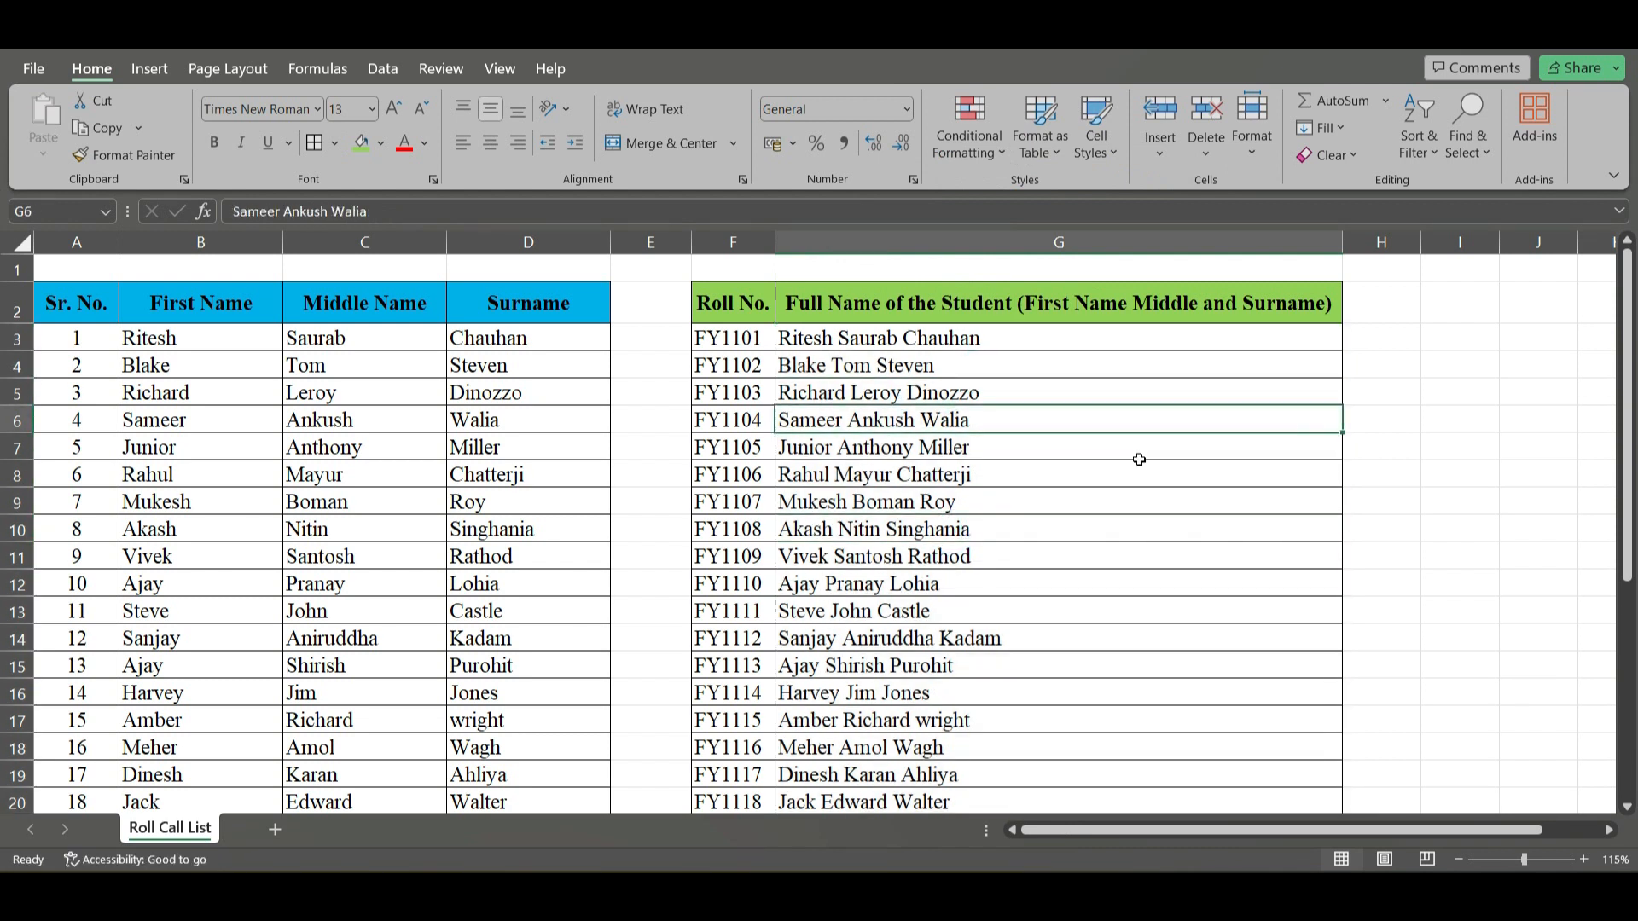